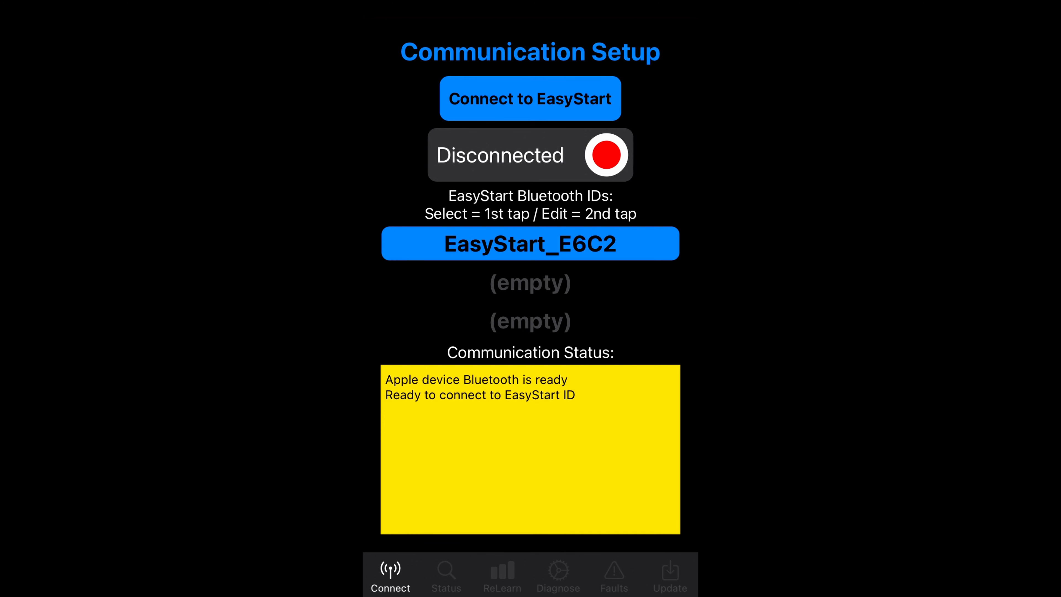
- Connect to the EasyStart_E6C2 unit over Bluetooth from Communication Setup
click(530, 99)
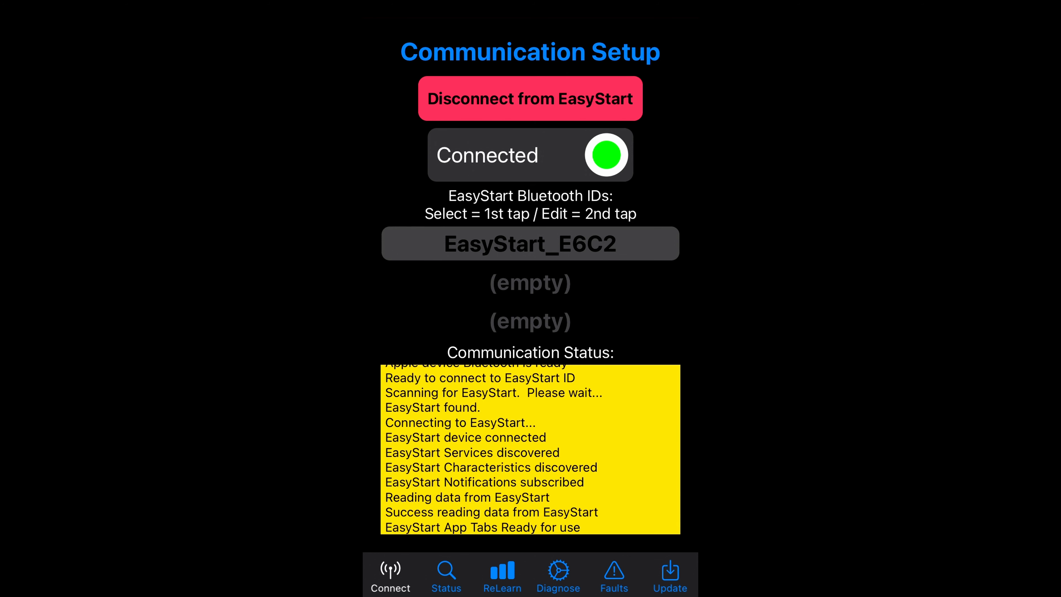
- Review the Status & Live Data readings, then move on to Fault Control
click(446, 579)
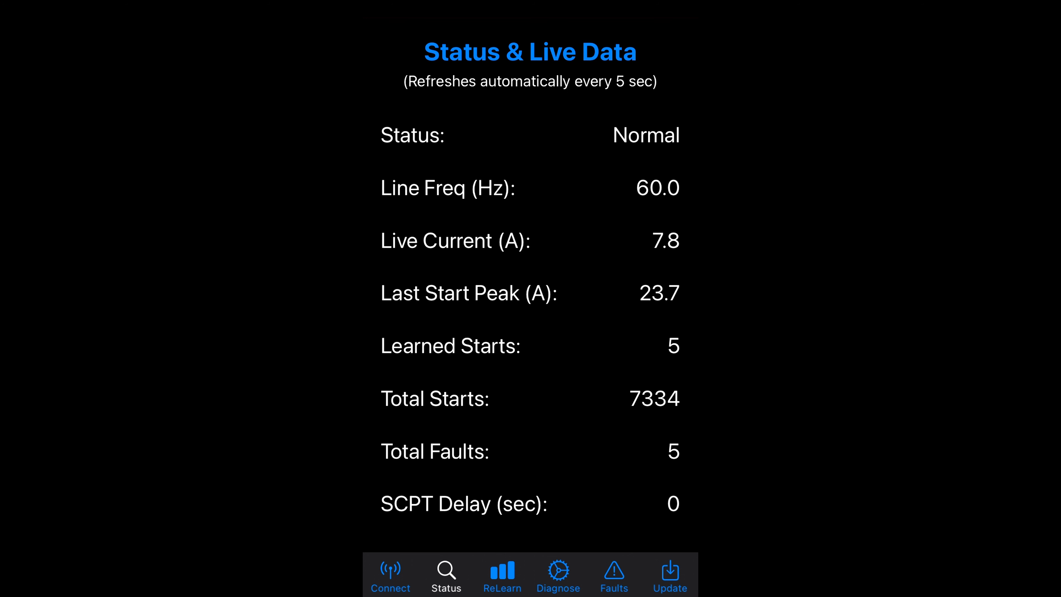
click(613, 576)
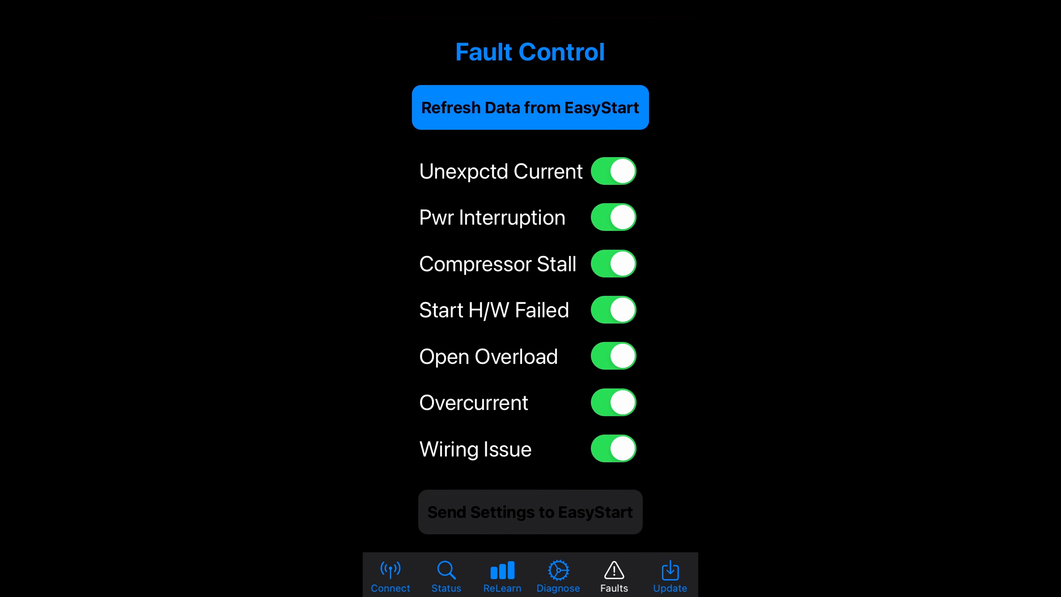
- Leave Fault Control with all seven fault types enabled and go to Diagnose & Upload
click(557, 576)
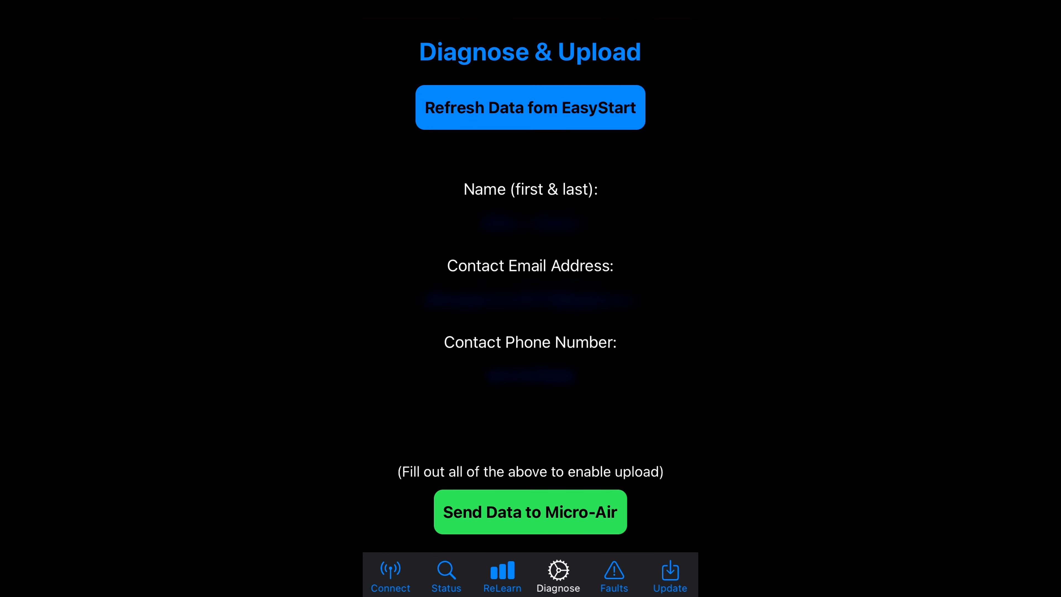
- Leave the Diagnose & Upload form and go to the ReLearn / Power-Up settings
click(502, 575)
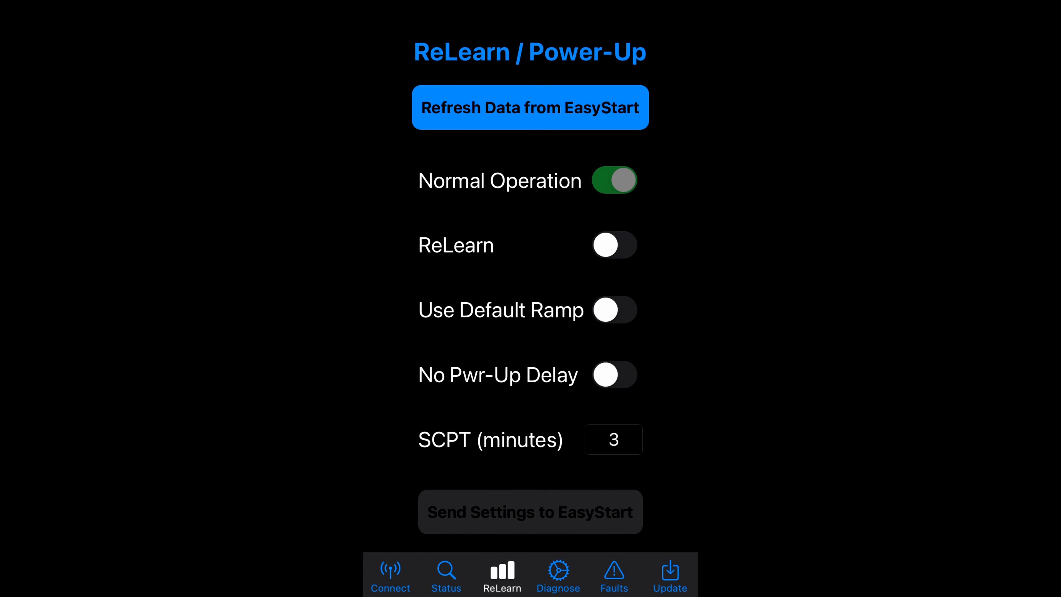
- Review ReLearn settings (Normal Operation on, SCPT 3 minutes) and go to Firmware Update
click(669, 575)
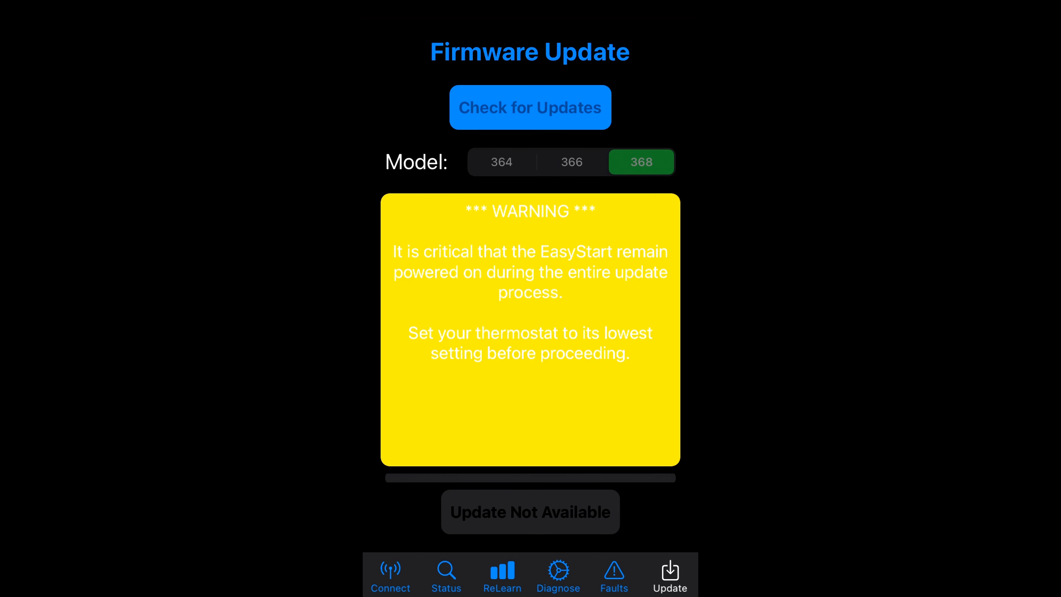
- Confirm model 368 firmware is up to date and return to Status & Live Data
click(530, 106)
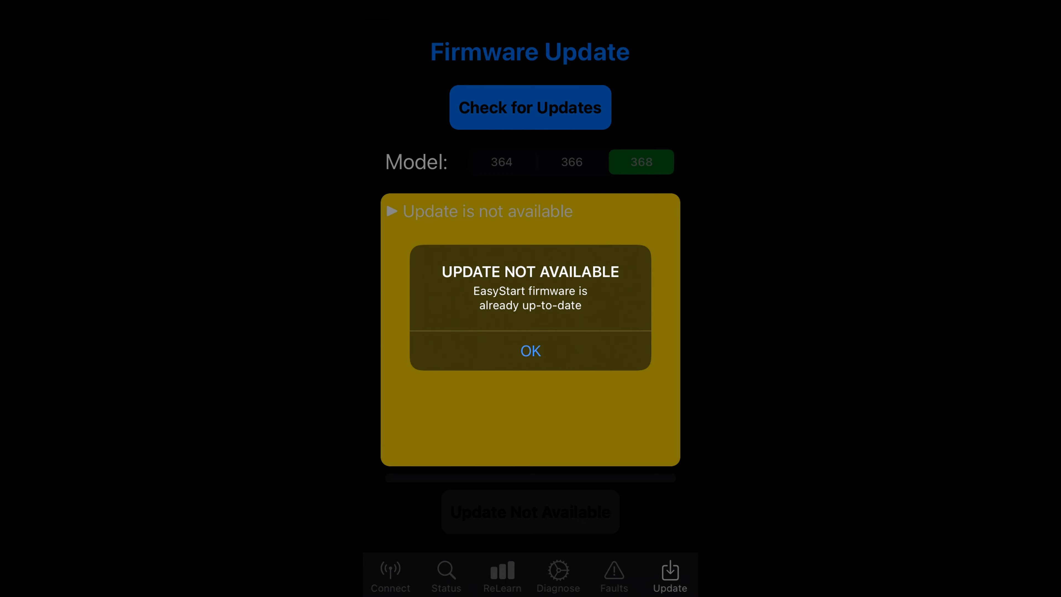
click(530, 350)
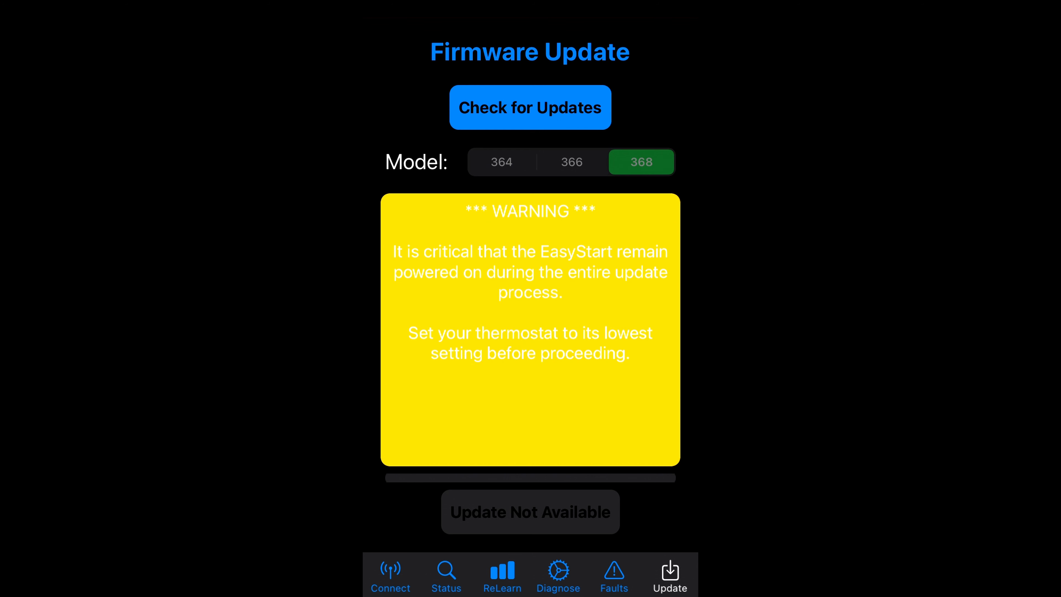
click(445, 575)
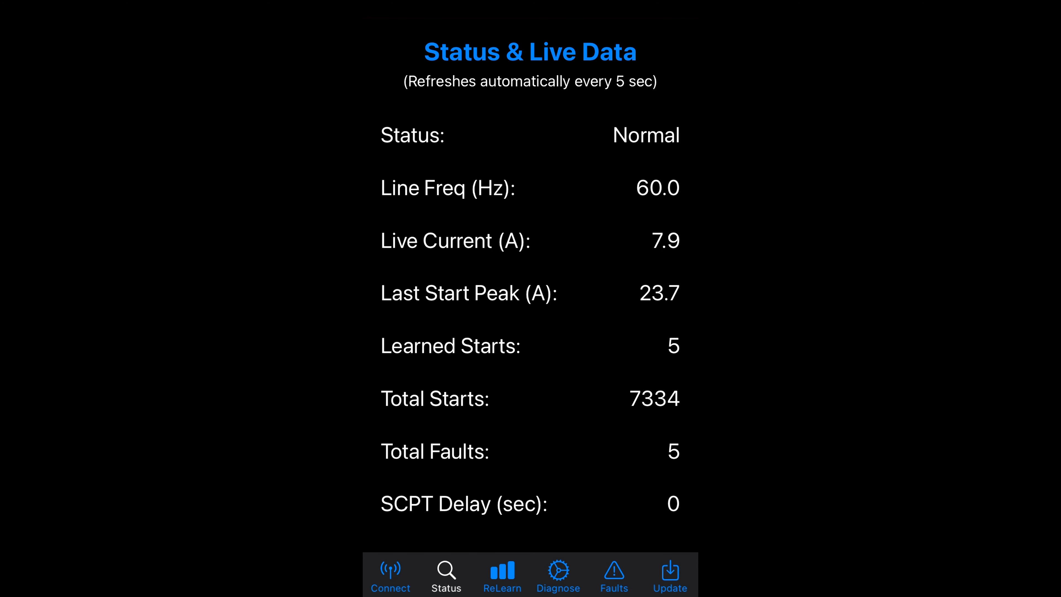